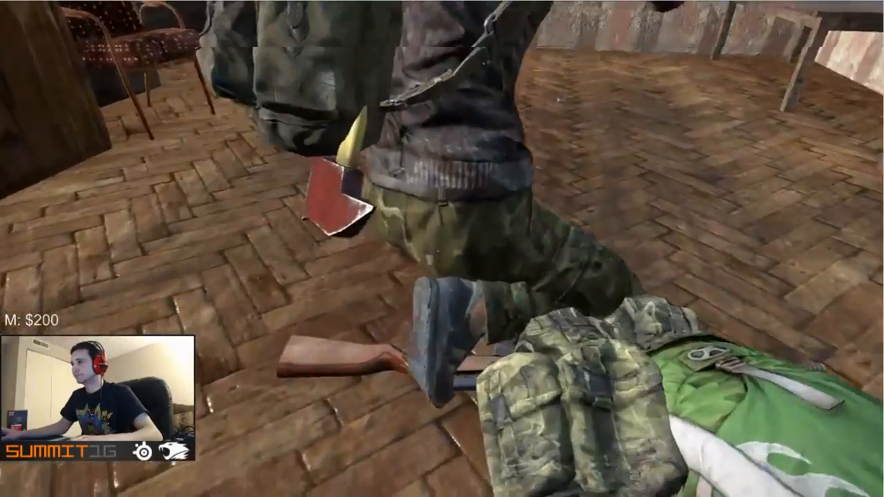
# - Pick up the SKS rifle lying on the floor beside the body from the Vicinity panel
pyautogui.press('tab')
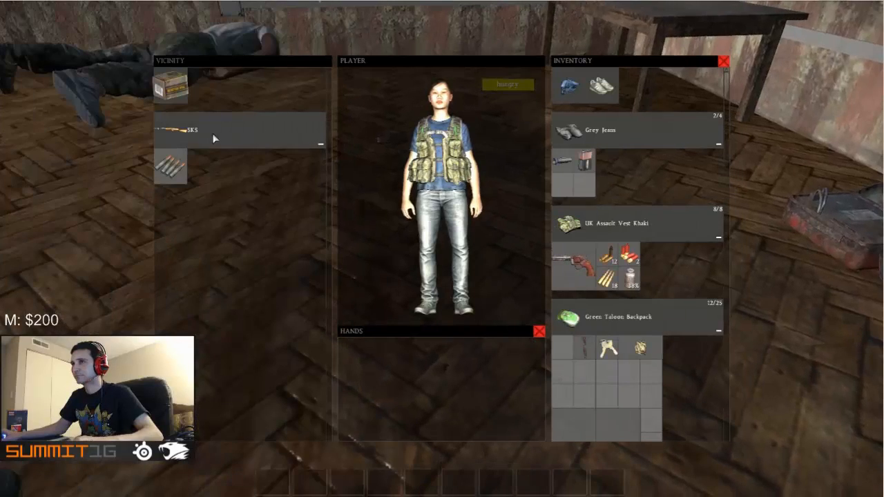
pyautogui.moveTo(187, 130); pyautogui.dragTo(635, 130)
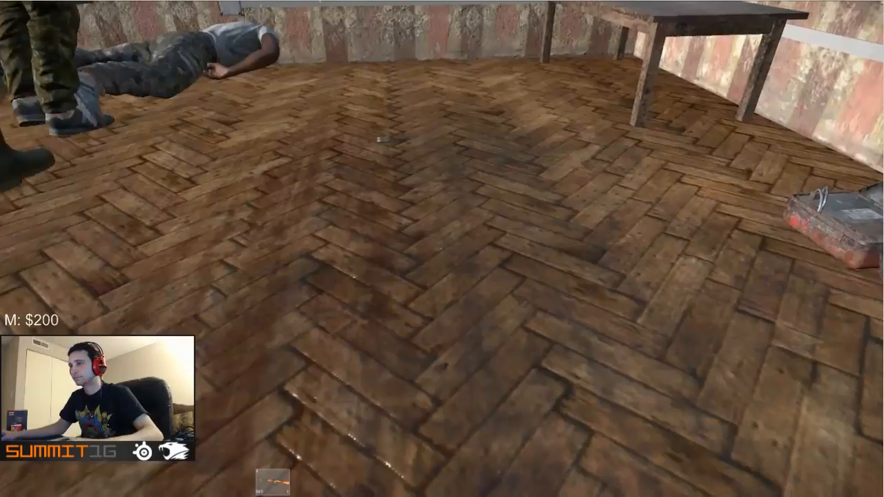
# - Ready the SKS rifle in hand and check the gear, now with TTsKO pants
pyautogui.press('tab')
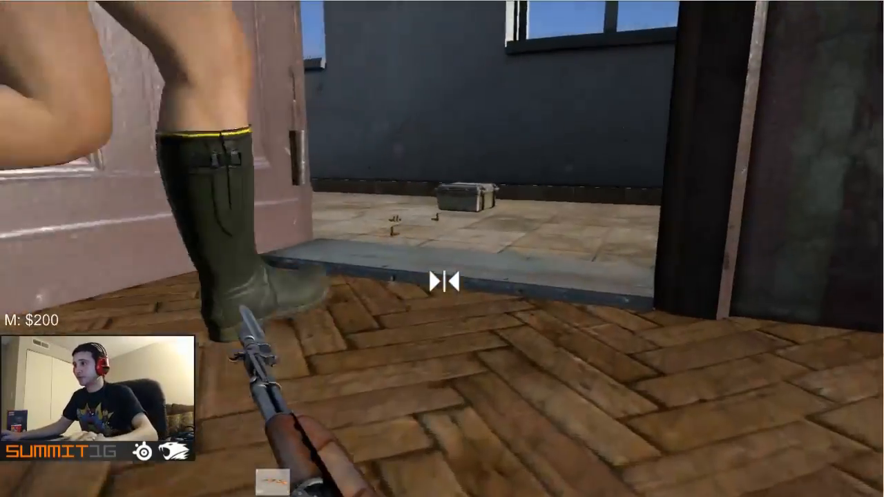
pyautogui.press('tab')
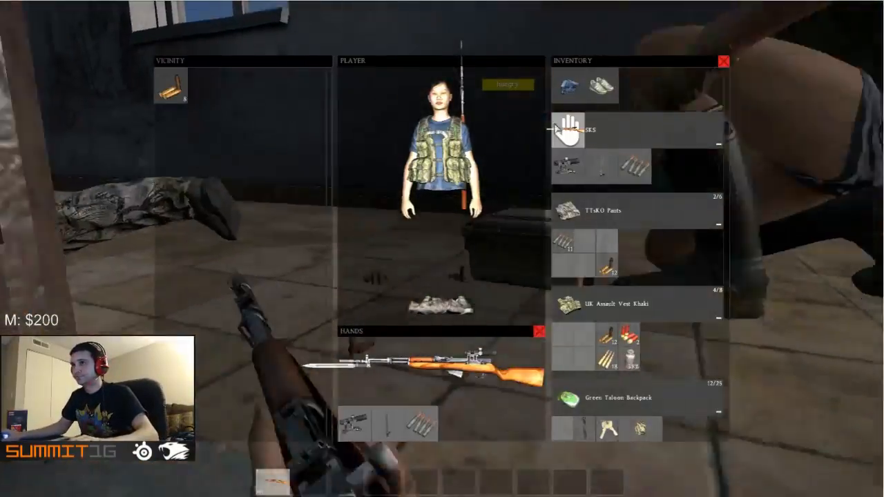